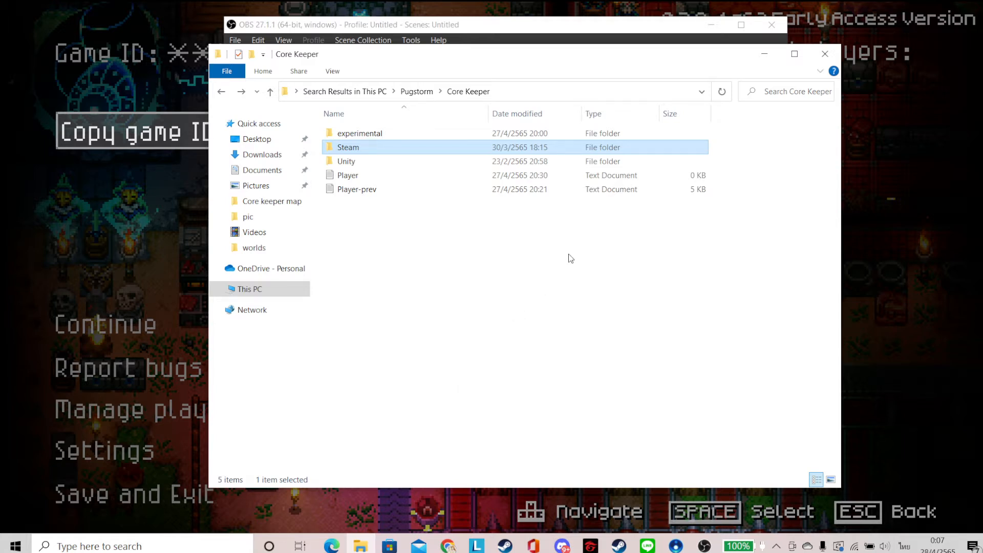
pyautogui.moveTo(631, 503)
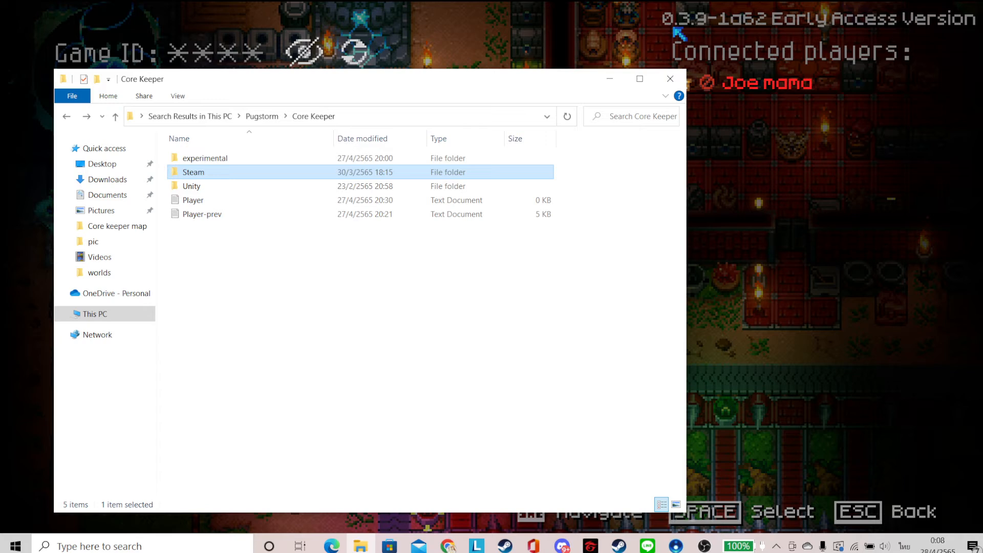
pyautogui.moveTo(659, 59)
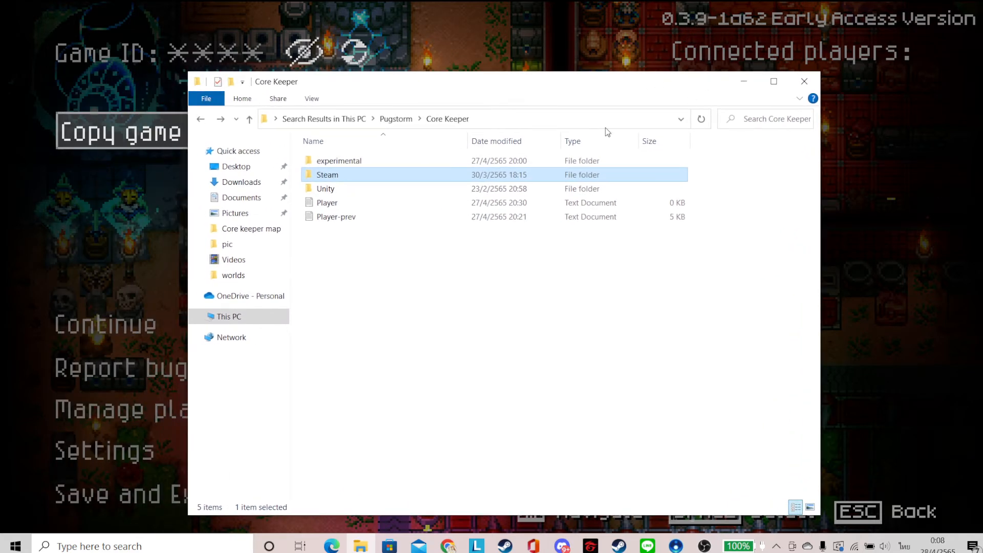
pyautogui.moveTo(598, 94)
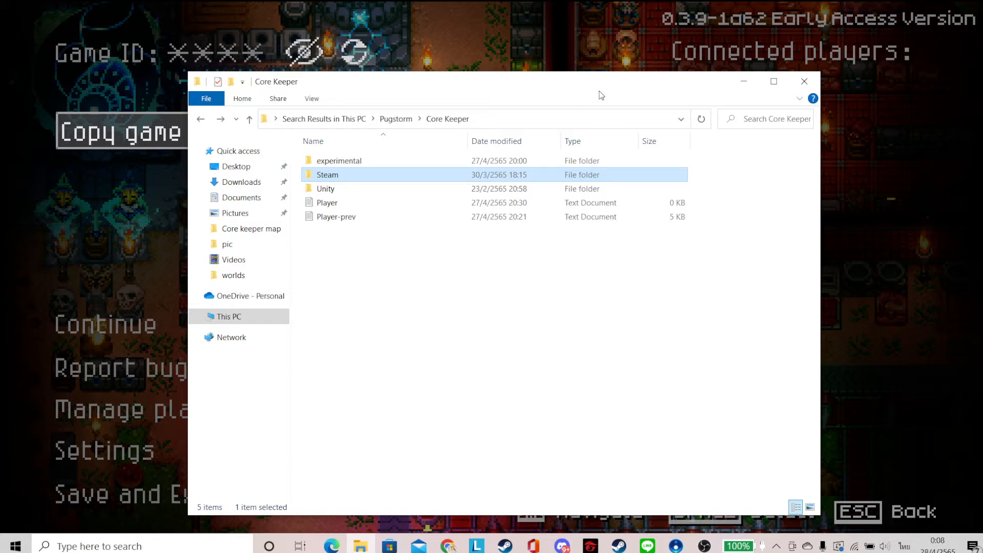
pyautogui.moveTo(420, 202)
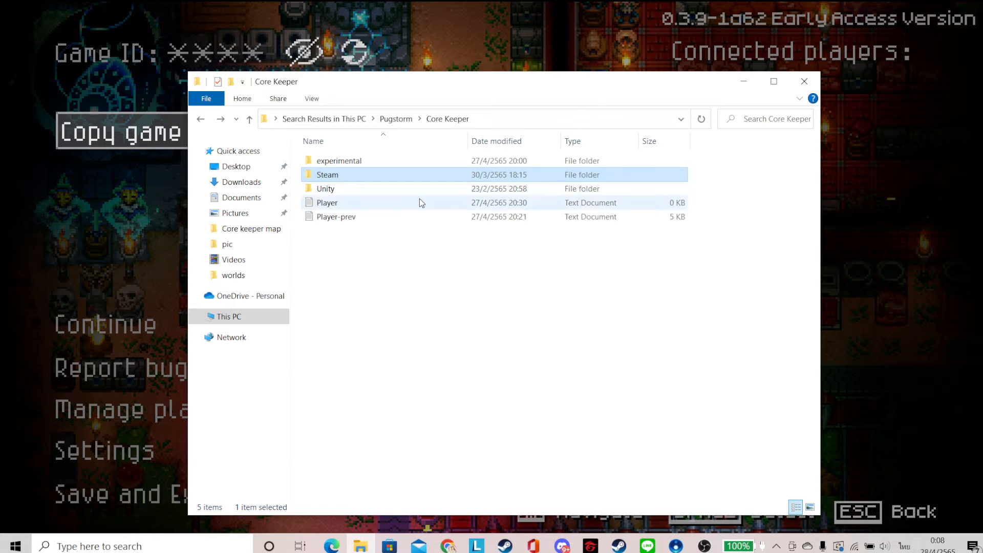
pyautogui.moveTo(642, 492)
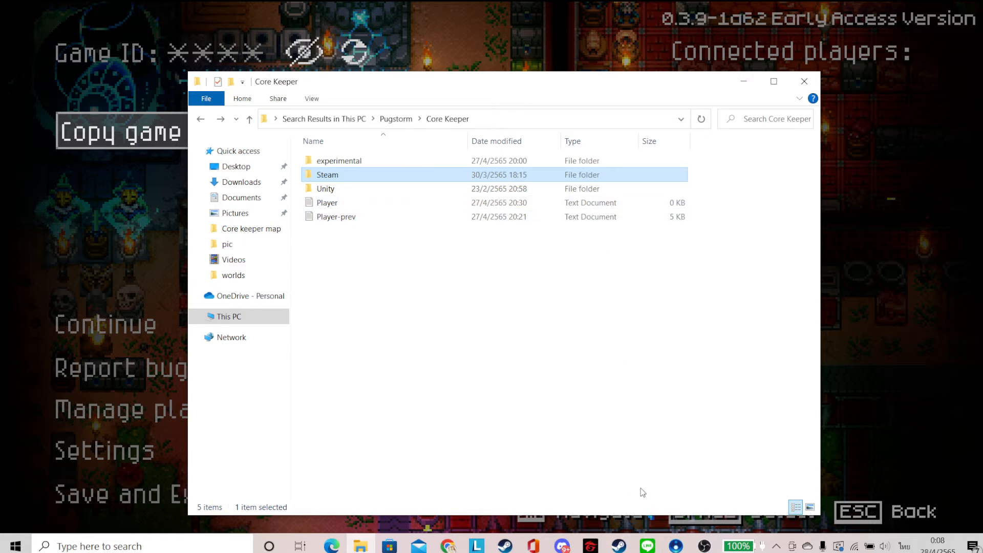
pyautogui.moveTo(394, 193)
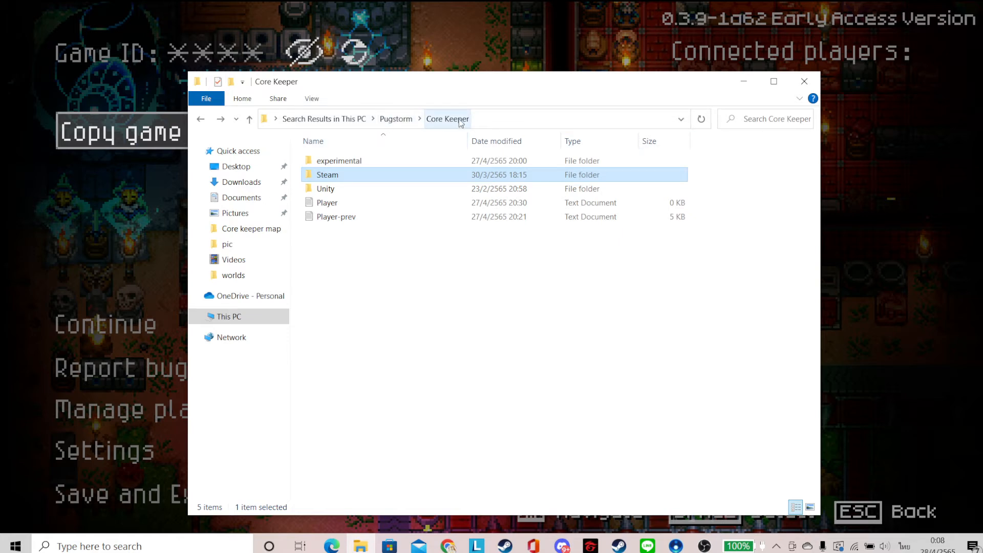
pyautogui.moveTo(338, 180)
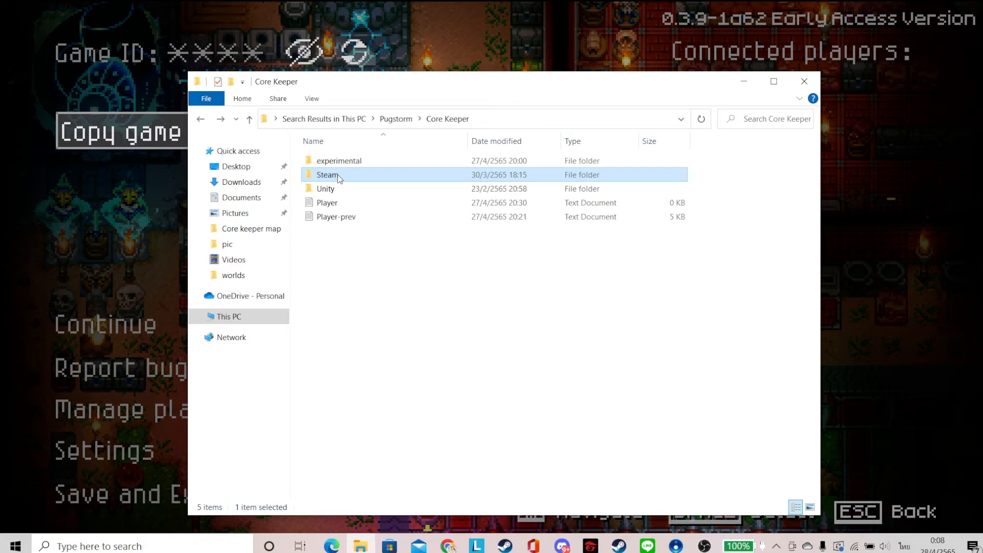
# Open Core Keeper's Steam folder and select the Steam ID save folder to copy.
pyautogui.doubleClick(327, 174)
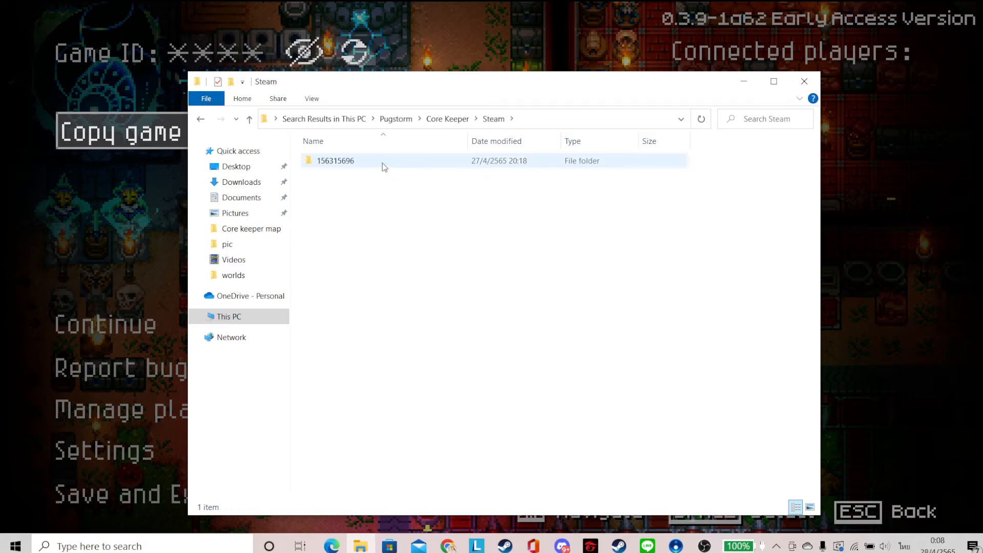
pyautogui.moveTo(331, 165)
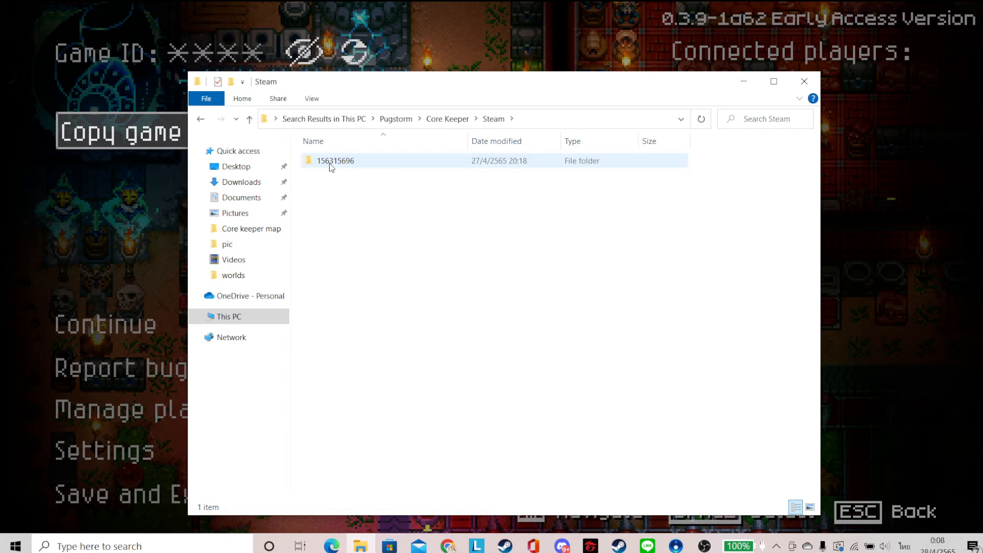
pyautogui.click(335, 160)
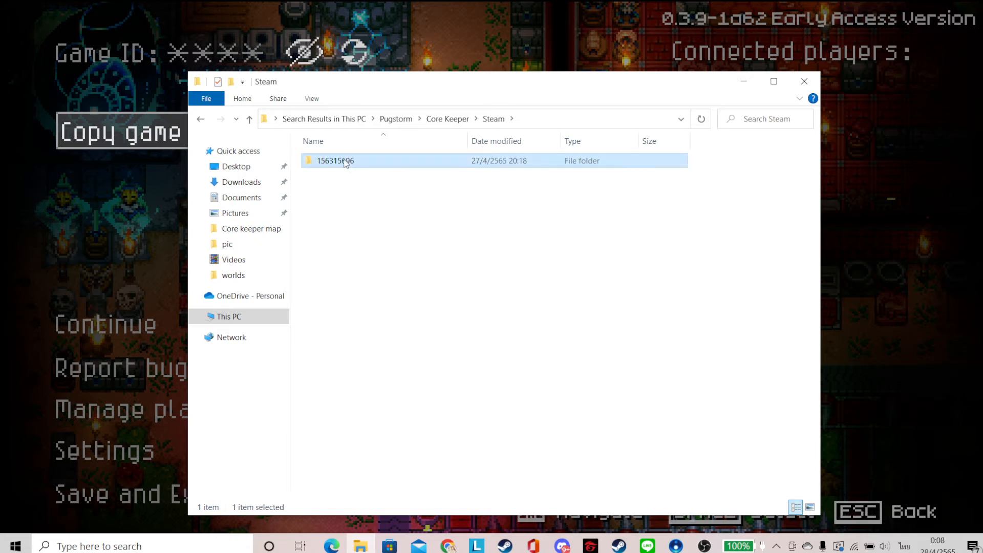
pyautogui.doubleClick(335, 160)
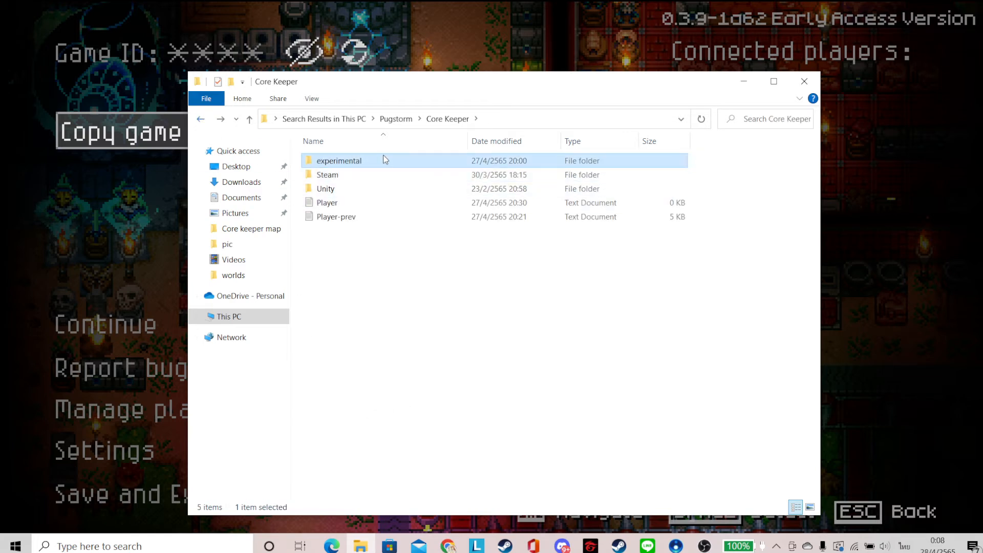
# Browse into experimental\Steam and open the existing Steam ID folder to inspect its saves.
pyautogui.doubleClick(339, 160)
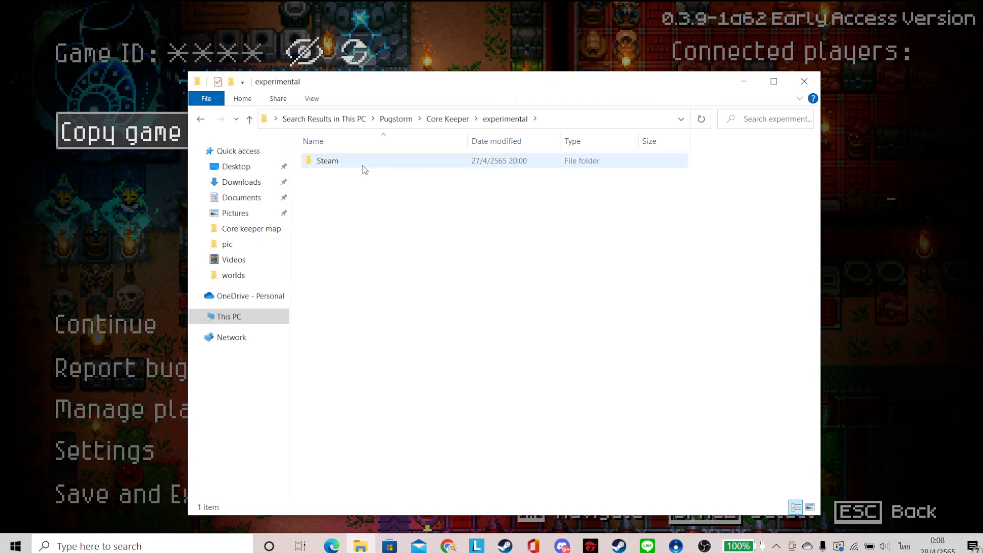
pyautogui.doubleClick(327, 161)
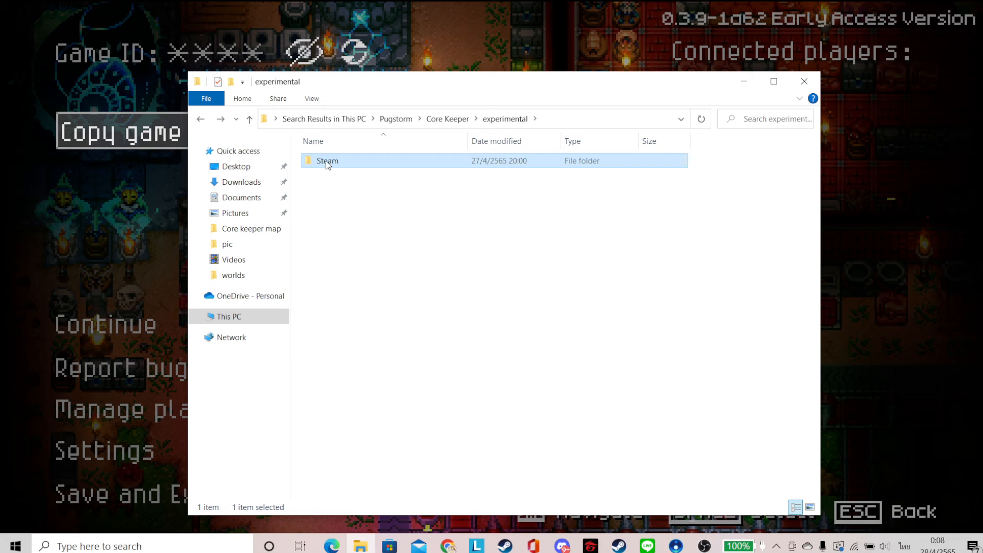
pyautogui.doubleClick(327, 161)
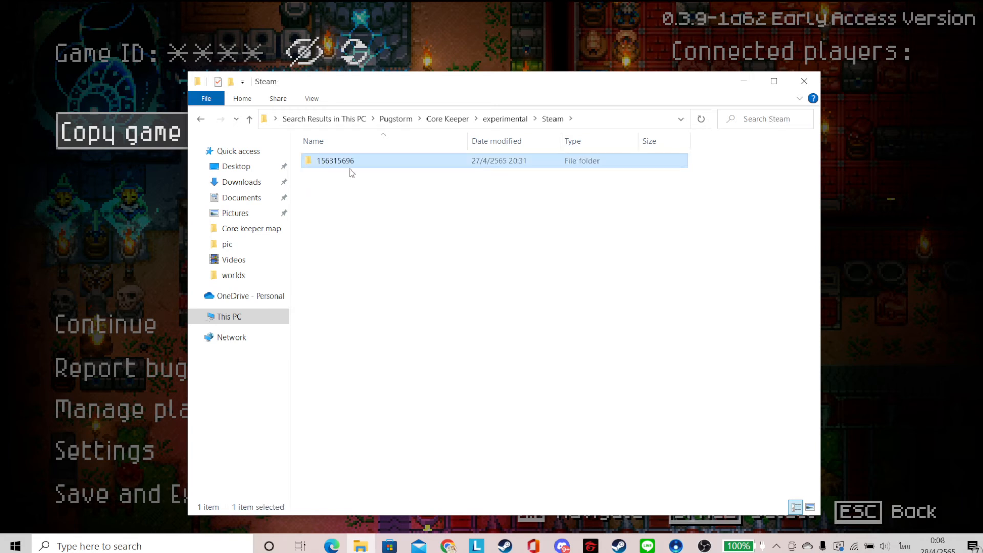
pyautogui.doubleClick(334, 160)
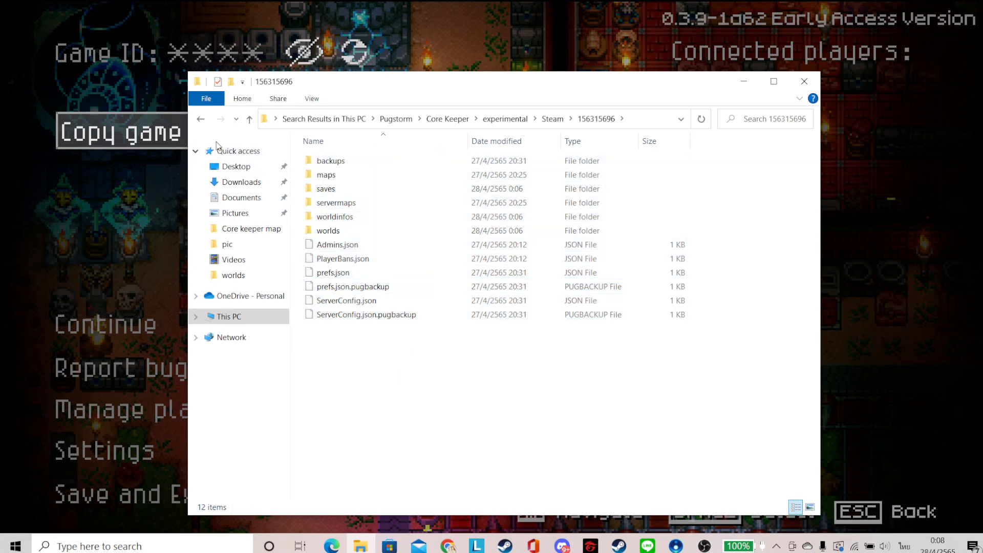
pyautogui.moveTo(200, 119)
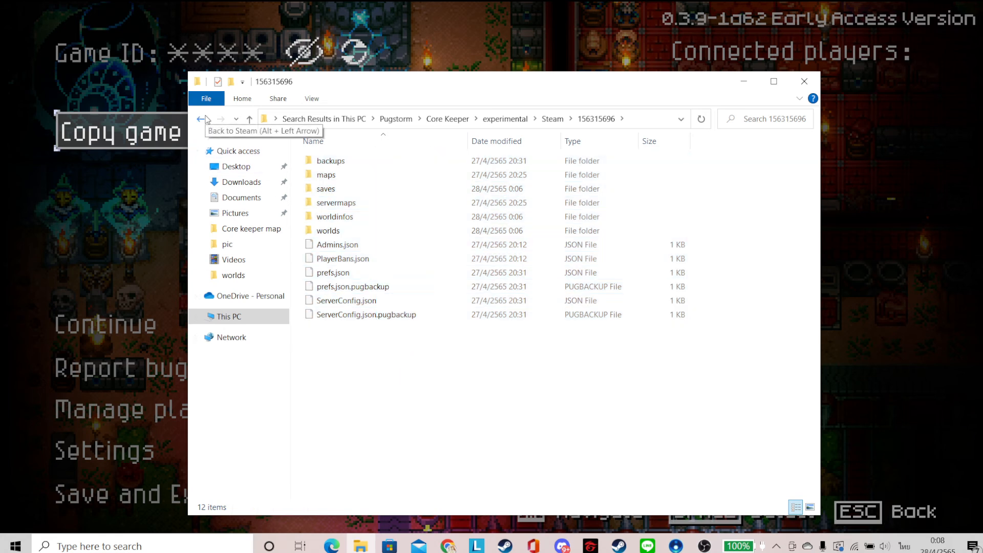
# Return to experimental\Steam and paste the copied Steam ID folder there.
pyautogui.click(201, 119)
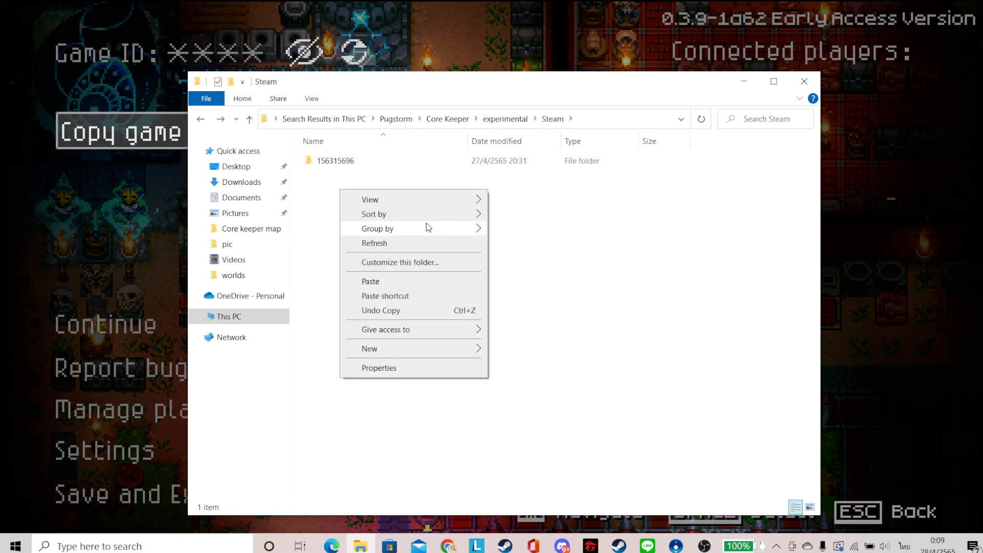
pyautogui.moveTo(385, 288)
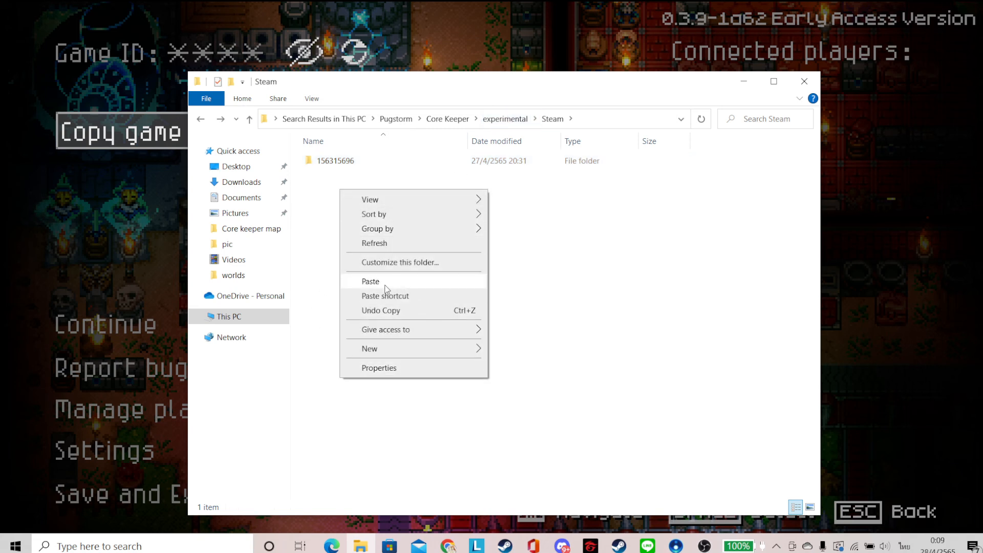
pyautogui.click(588, 256)
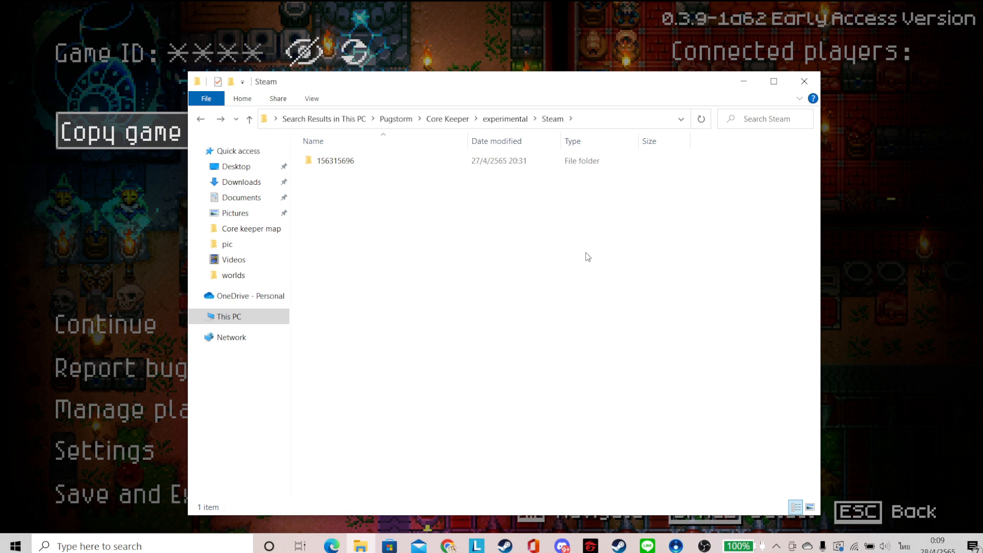
pyautogui.moveTo(296, 175)
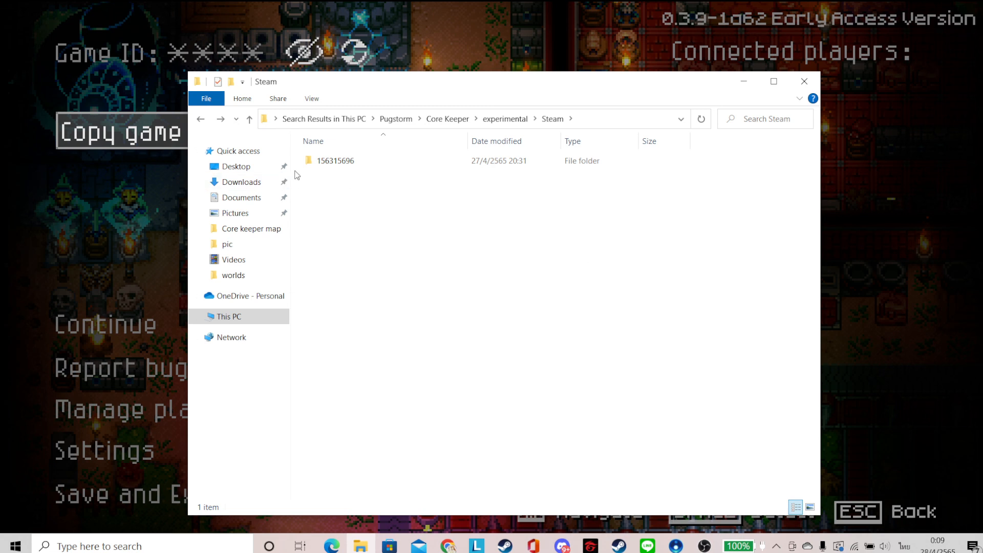
pyautogui.moveTo(350, 176)
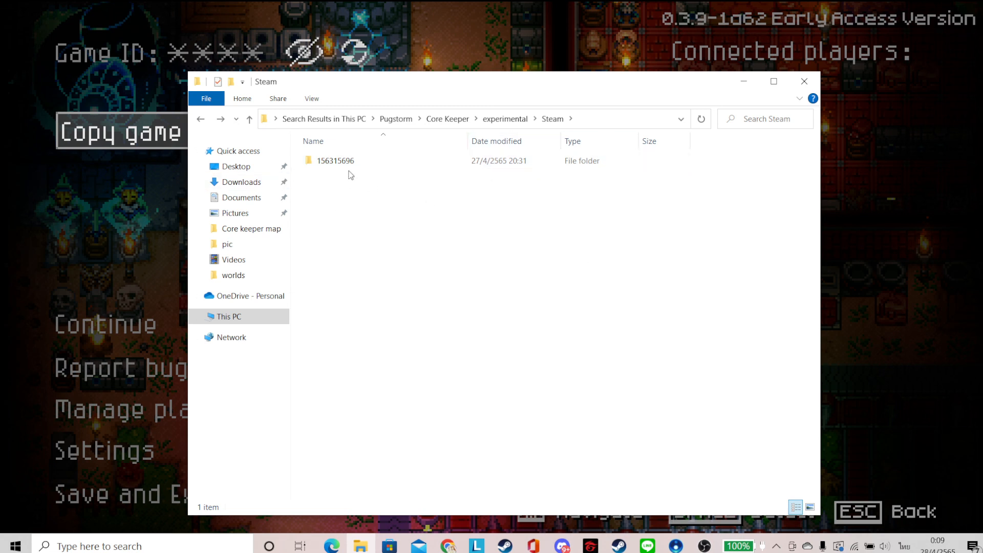
pyautogui.moveTo(385, 205)
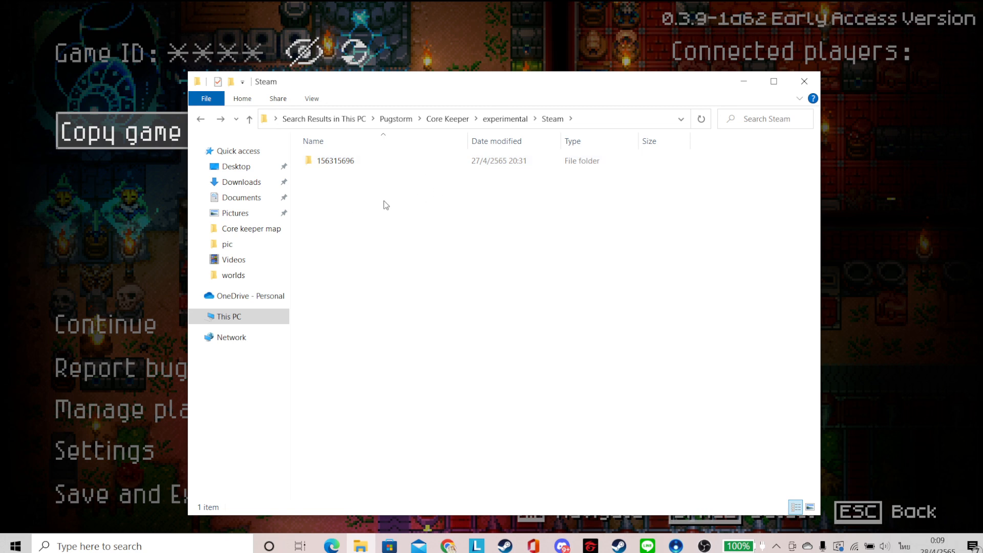